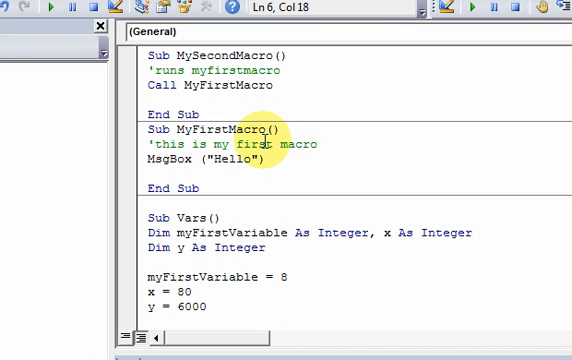
# Step: Declare the parameter as Sub MyFirstMacro(strVar As String), completing String via IntelliSense
pyautogui.write('str')
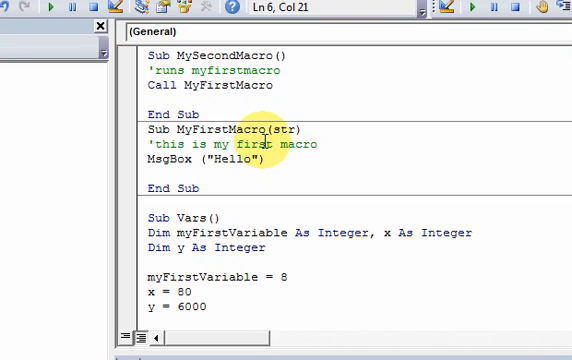
pyautogui.write('Var as s')
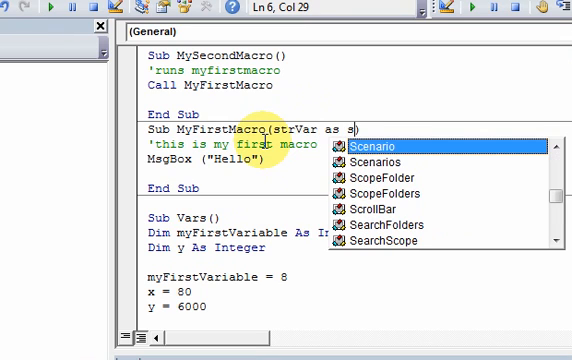
pyautogui.write('tring')
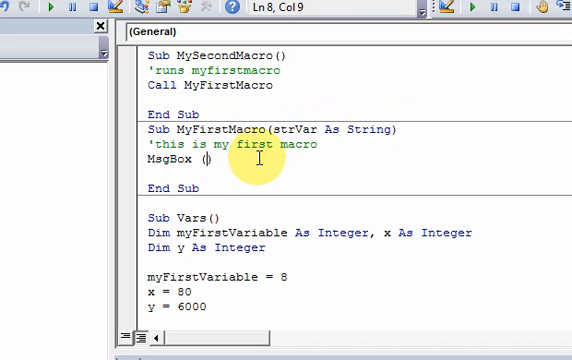
# Step: Change the MsgBox line to MsgBox (strVar) in place of the fixed "Hello" text
pyautogui.write('strVar)')
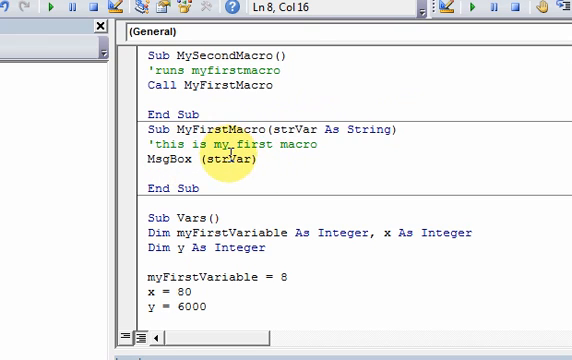
pyautogui.moveTo(224, 160)
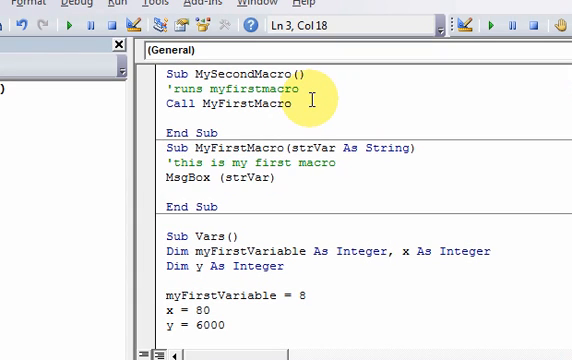
# Step: Make the Call line read Call MyFirstMacro("Hello"), then select Hello to replace it with HI
pyautogui.write('(')
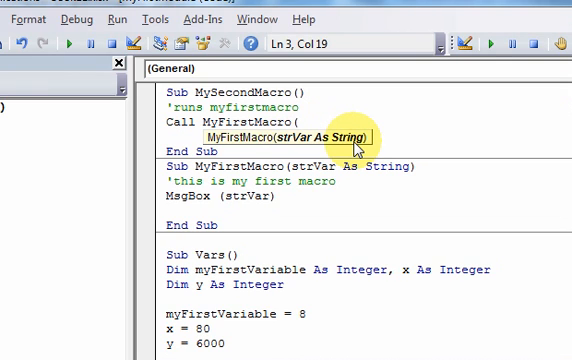
pyautogui.write('"Hello')
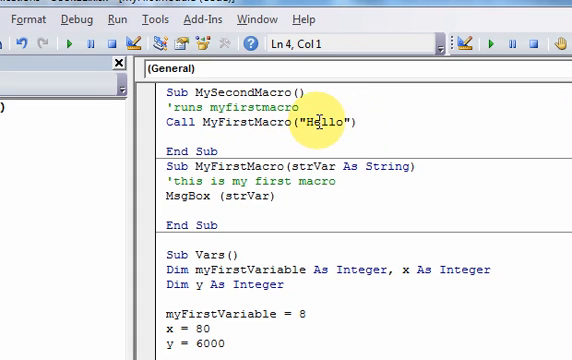
pyautogui.doubleClick(324, 124)
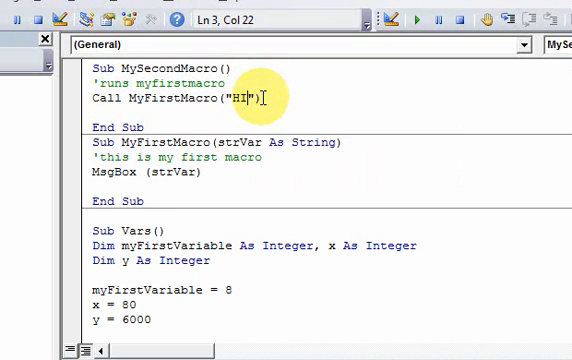
pyautogui.press('F5')
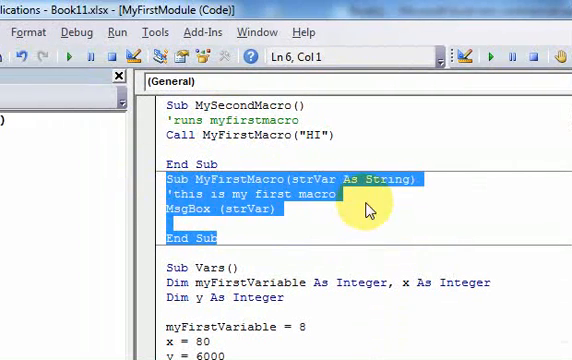
pyautogui.click(396, 180)
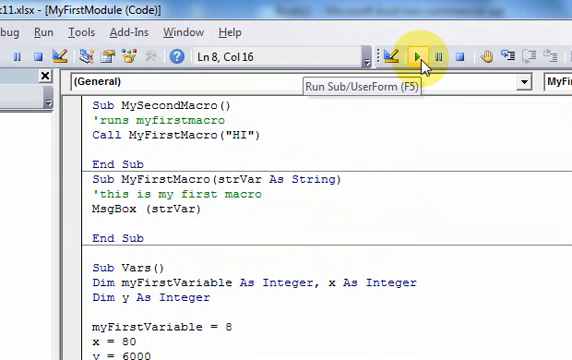
pyautogui.click(416, 56)
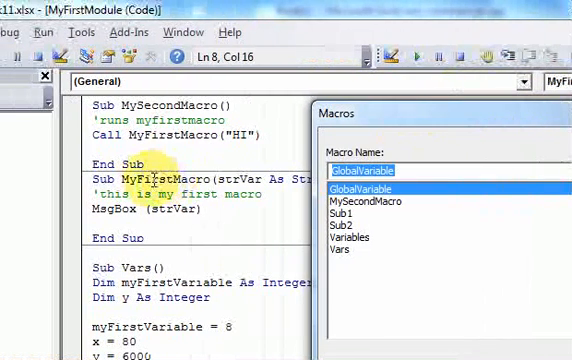
pyautogui.moveTo(184, 192)
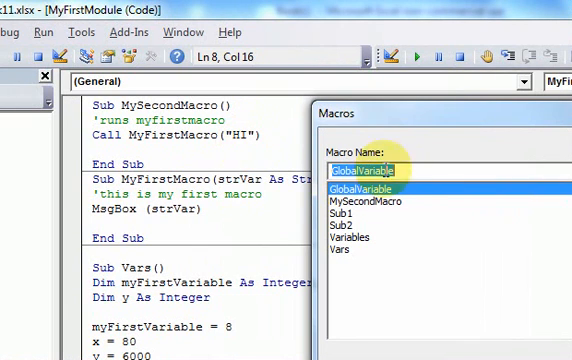
pyautogui.moveTo(360, 202)
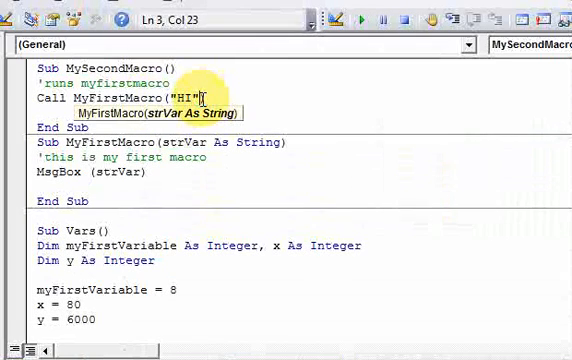
# Step: Change the Call line to Call MyFirstMacro("Hello", "World")
pyautogui.write('Hello')
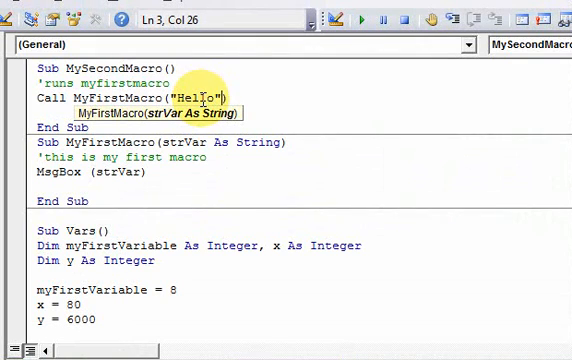
pyautogui.write(', "World')
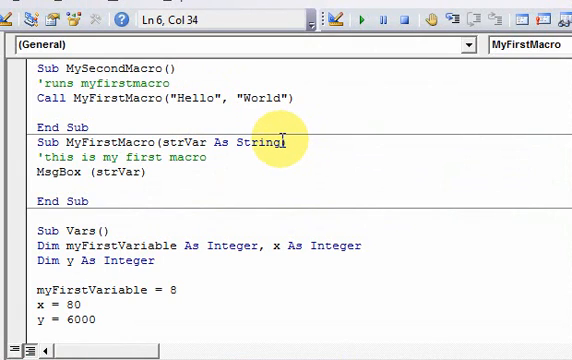
# Step: Extend the signature with a second parameter: strVar2 As String
pyautogui.write(', s')
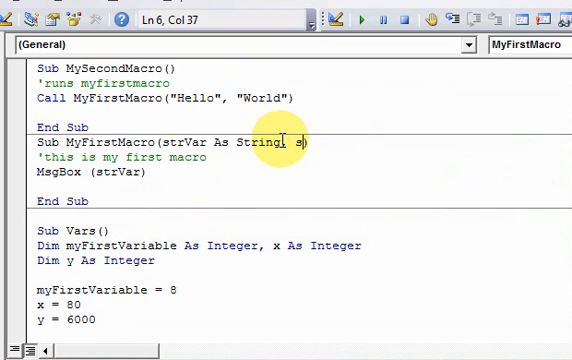
pyautogui.write('trVar2 as s')
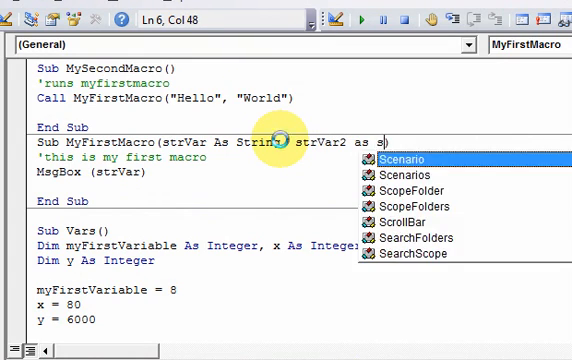
pyautogui.write('tring')
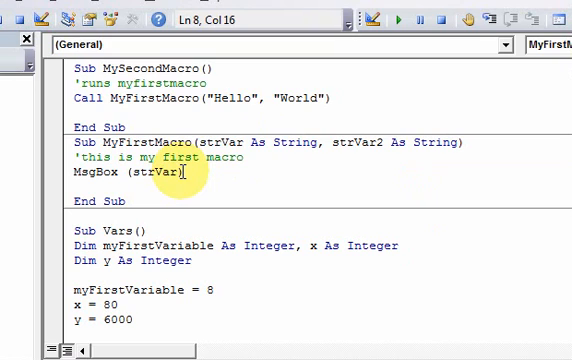
# Step: Rewrite the message as MsgBox (strVar & " - " & strVar2)
pyautogui.press('Left')
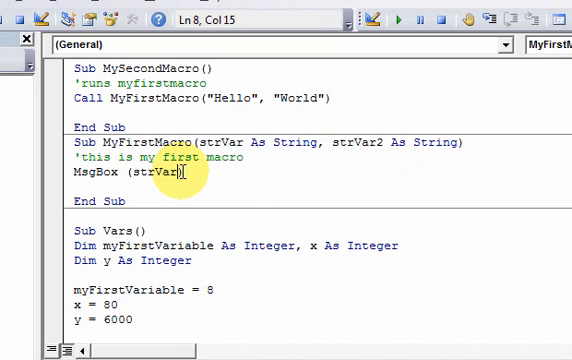
pyautogui.write('&')
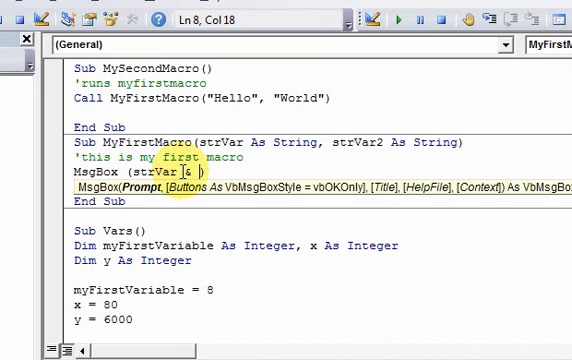
pyautogui.write('" -')
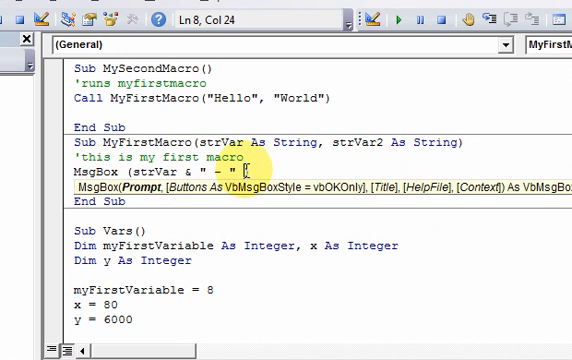
pyautogui.write('strVar2)')
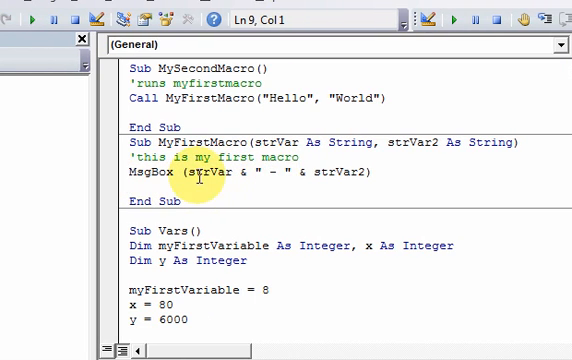
pyautogui.click(200, 172)
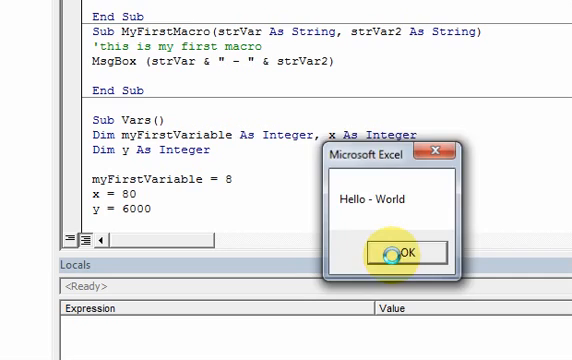
pyautogui.click(408, 252)
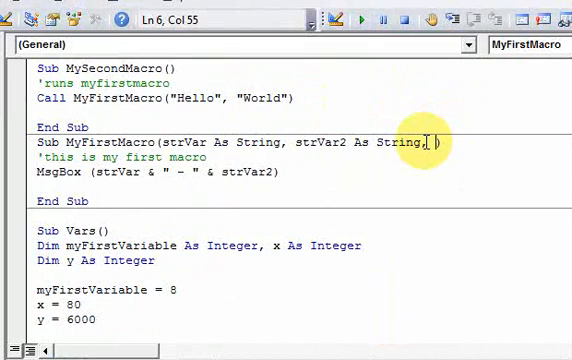
# Step: Add num As Long to the signature, pass 909090 in the Call line, and append & num to the message
pyautogui.write('num As Long')
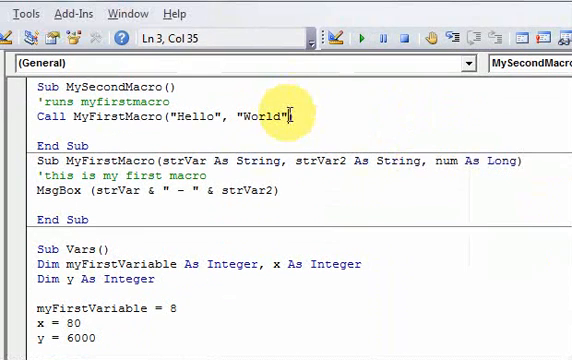
pyautogui.write(', 9090909099#')
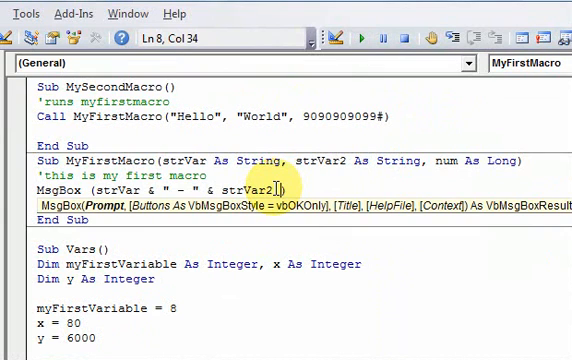
pyautogui.write('& num')
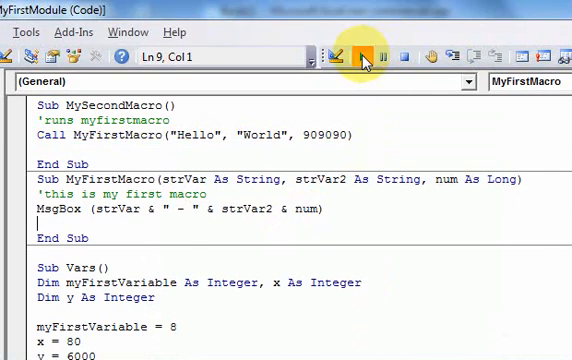
# Step: Test-run the macro, then insert " -" & before num so the message reads strVar2 & " -" & num
pyautogui.click(364, 54)
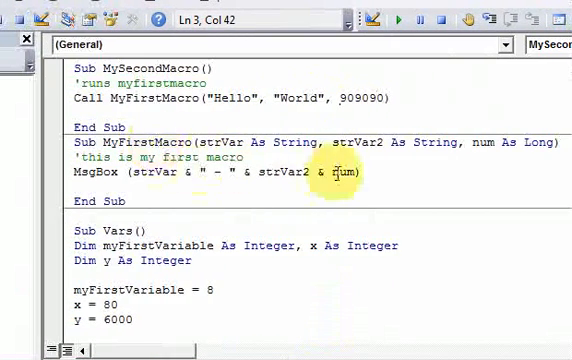
pyautogui.click(340, 172)
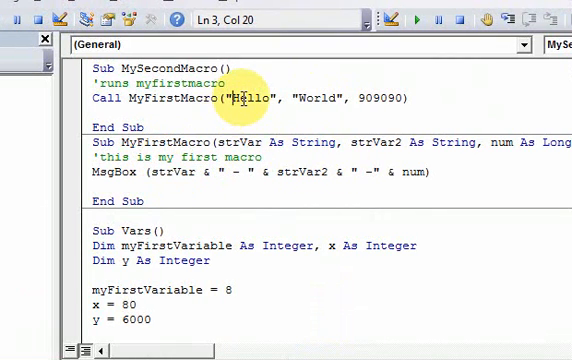
pyautogui.click(420, 16)
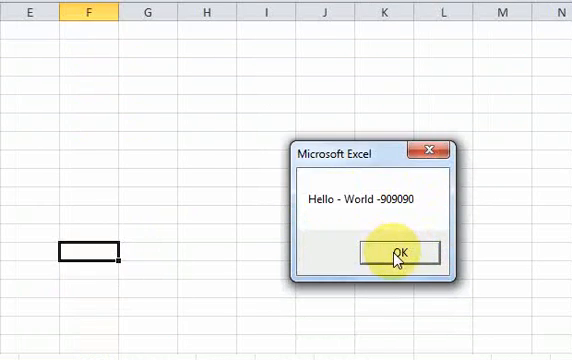
pyautogui.click(404, 252)
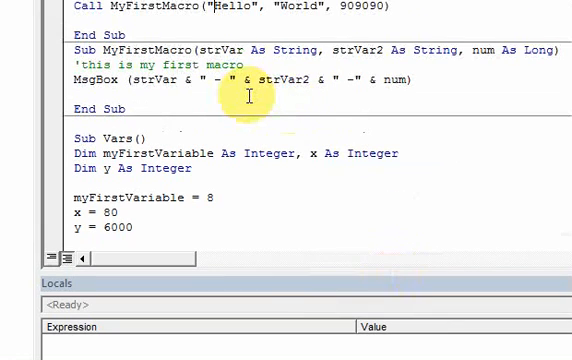